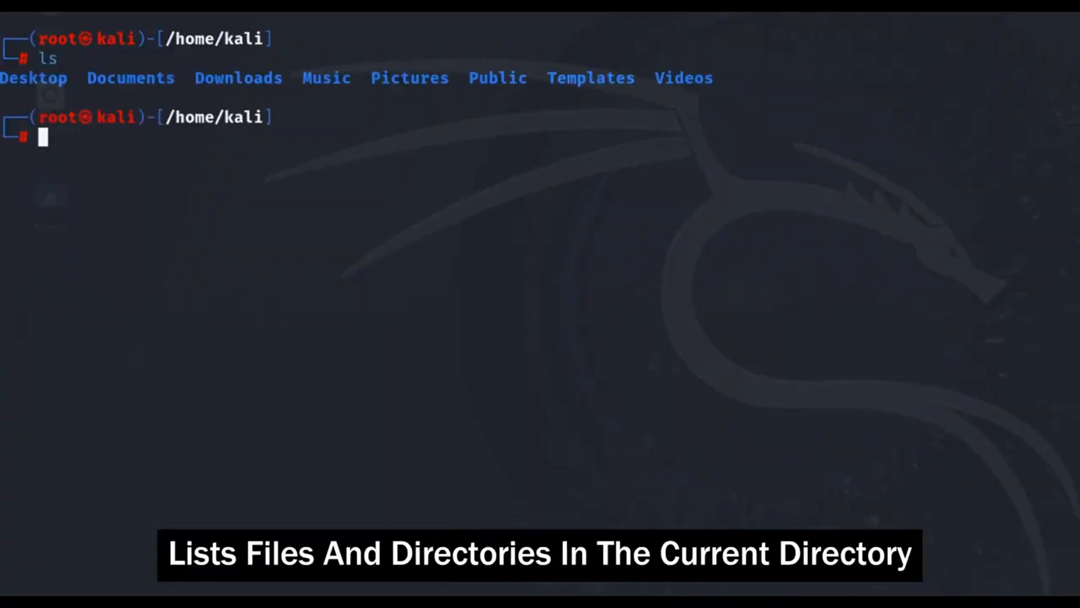
Move from the kali home folder into the Desktop directory with 'cd Desktop'
type("cd Des")
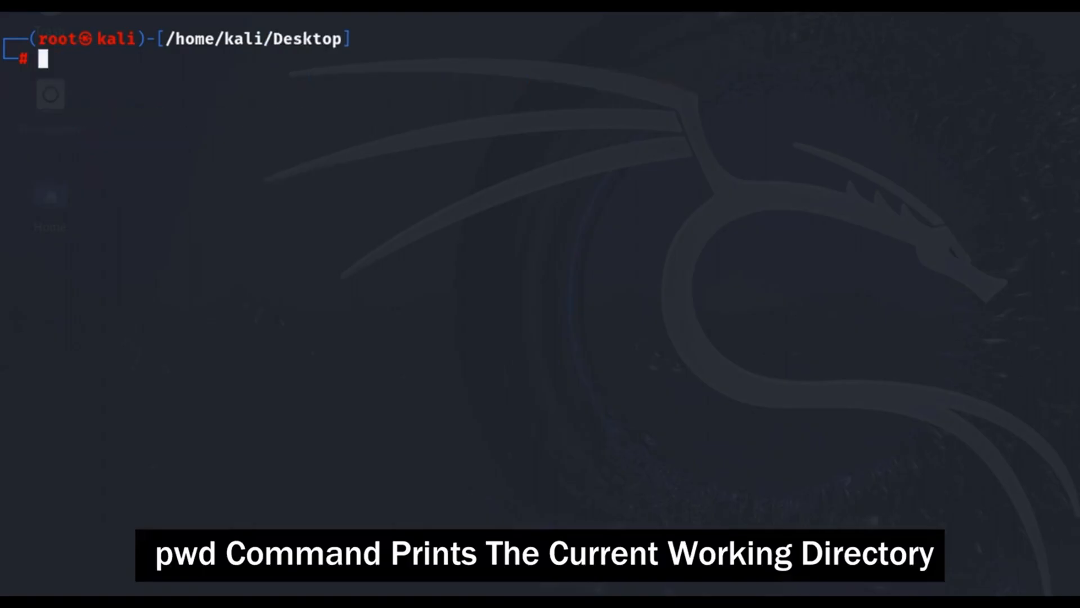
Make a directory named cyberworldyt on the Desktop using mkdir
type("mkdir cyber world yt")
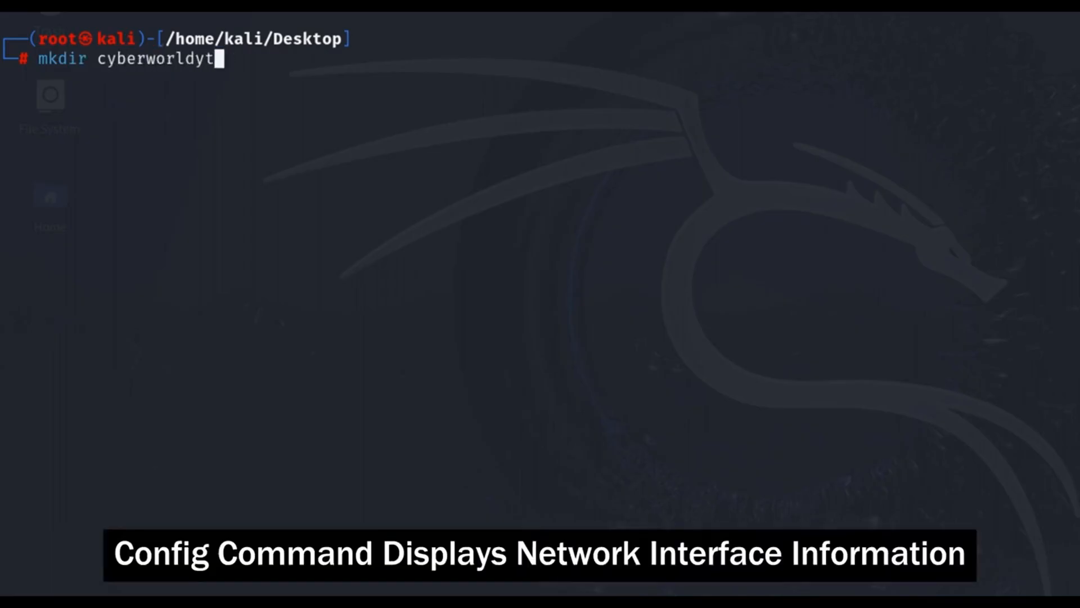
key("Return")
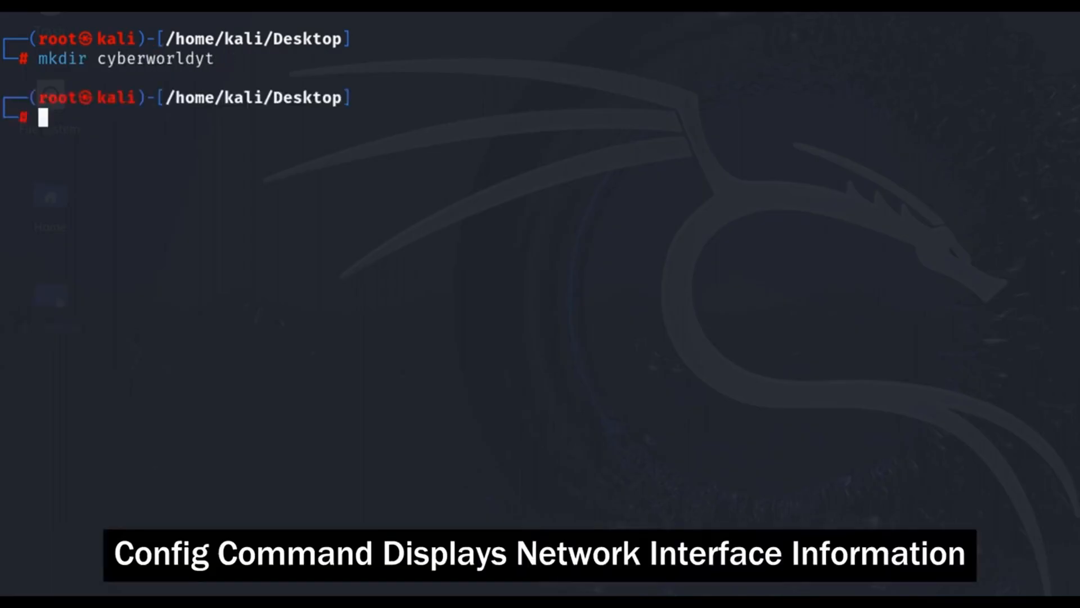